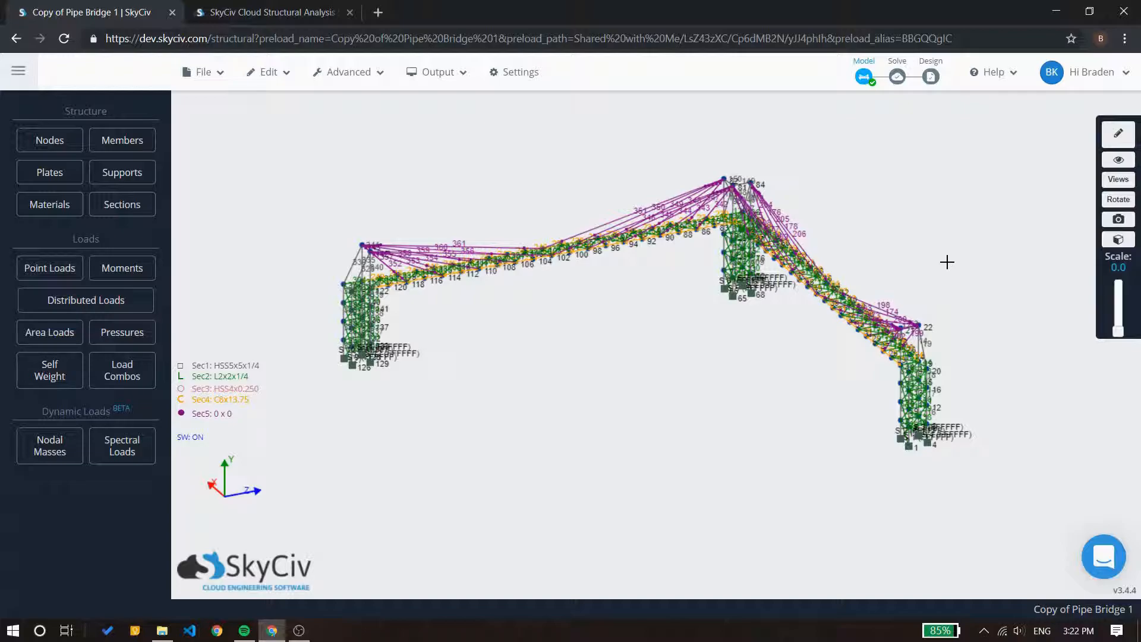
- Download the SkyCiv Revit plugin from the docs page and run the installer past SmartScreen
left_click(270, 12)
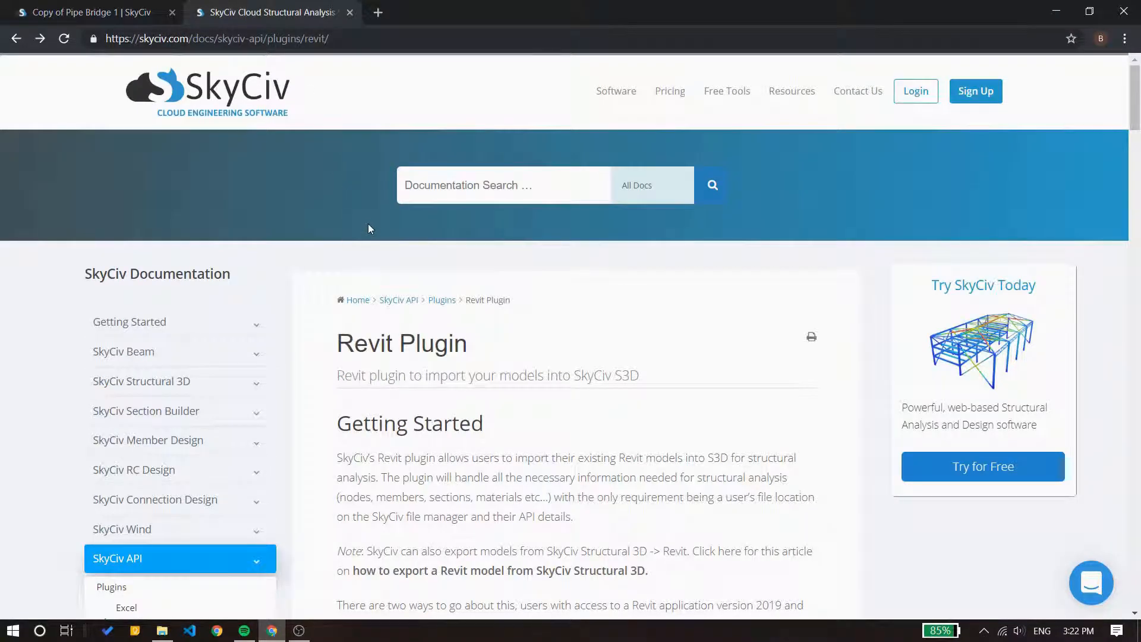
scroll("down", 3)
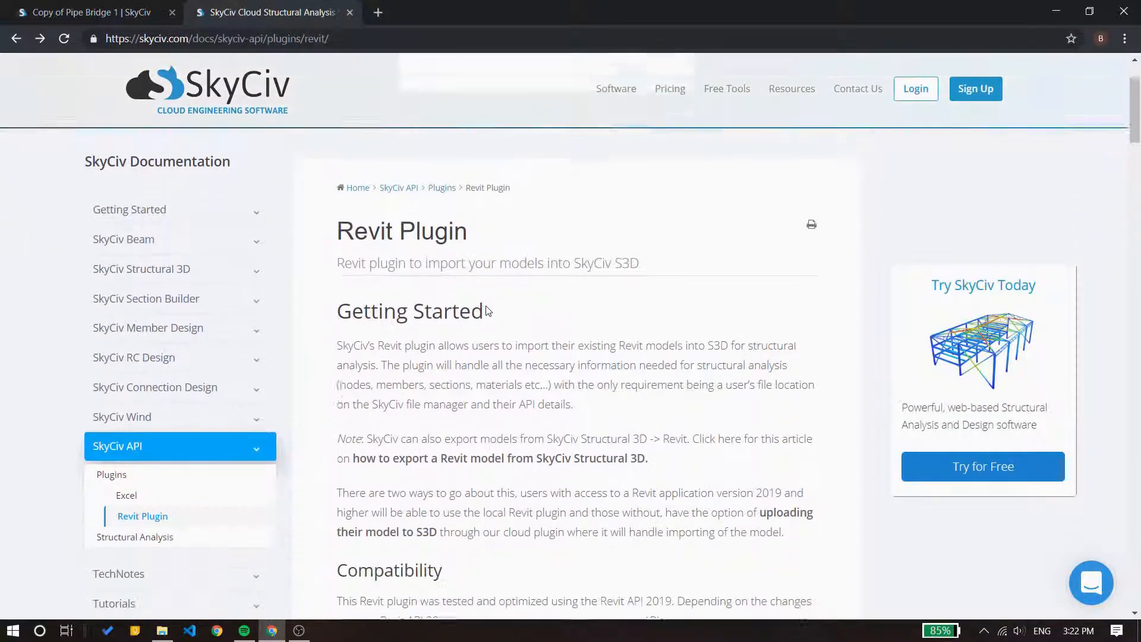
scroll("down", 3)
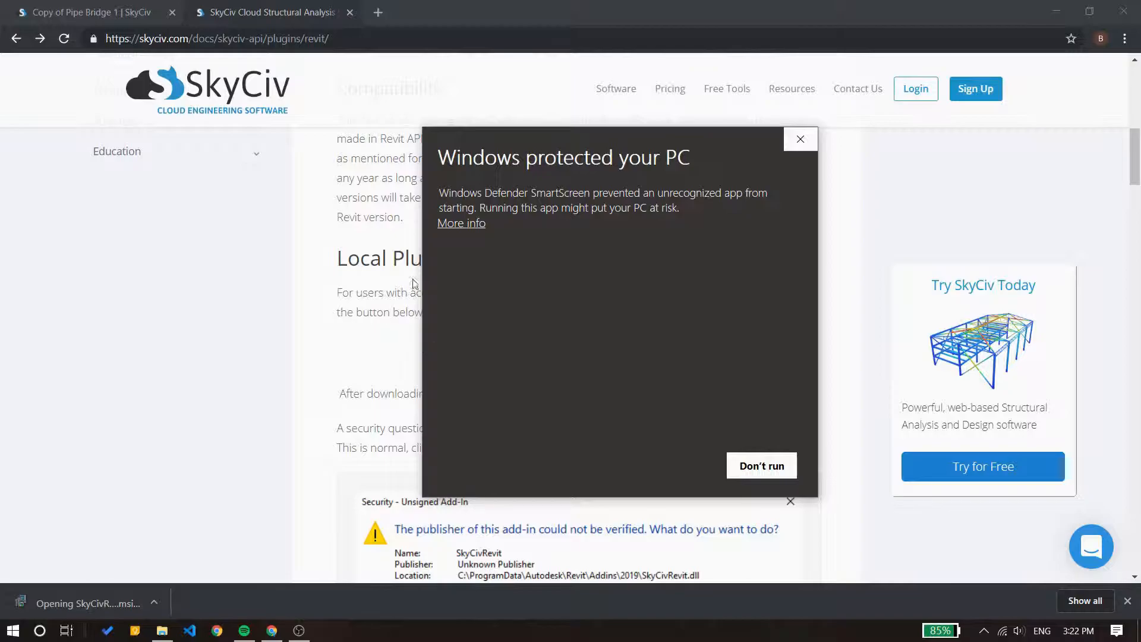
left_click(461, 222)
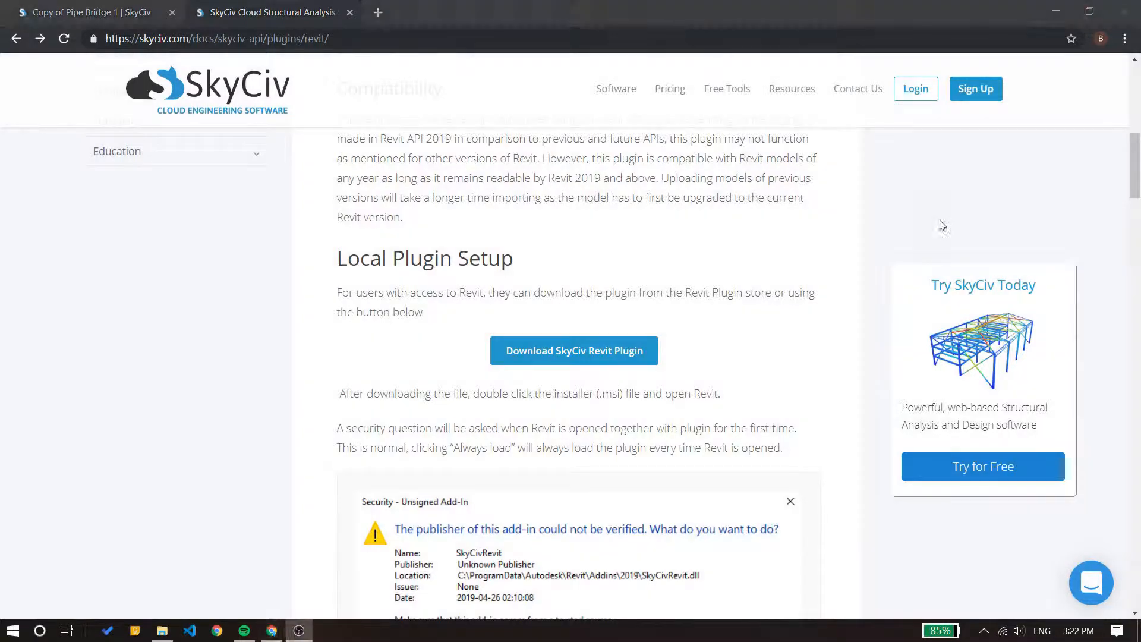
mouse_move(616, 381)
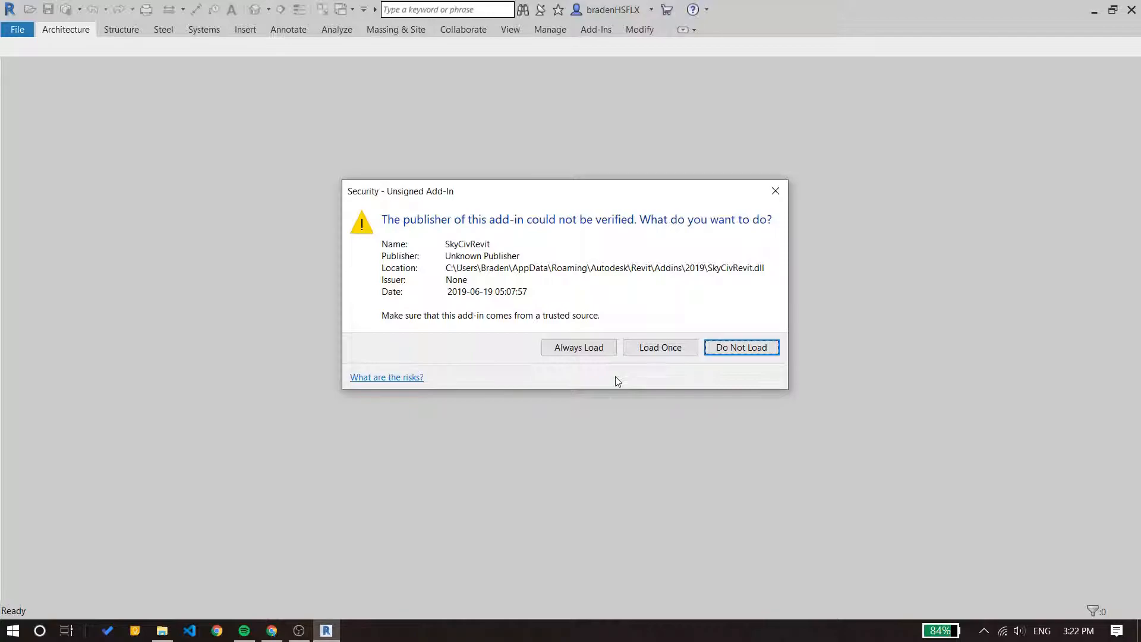
- Load the unsigned SkyCiv add-in once and open the Sample Structure Project
left_click(659, 347)
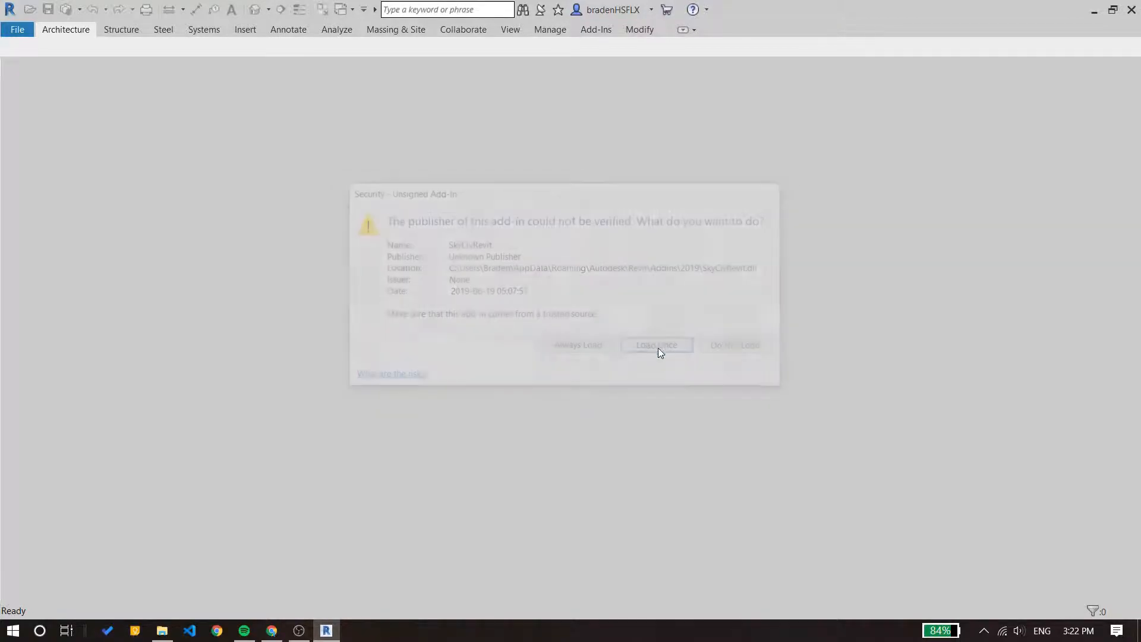
left_click(656, 345)
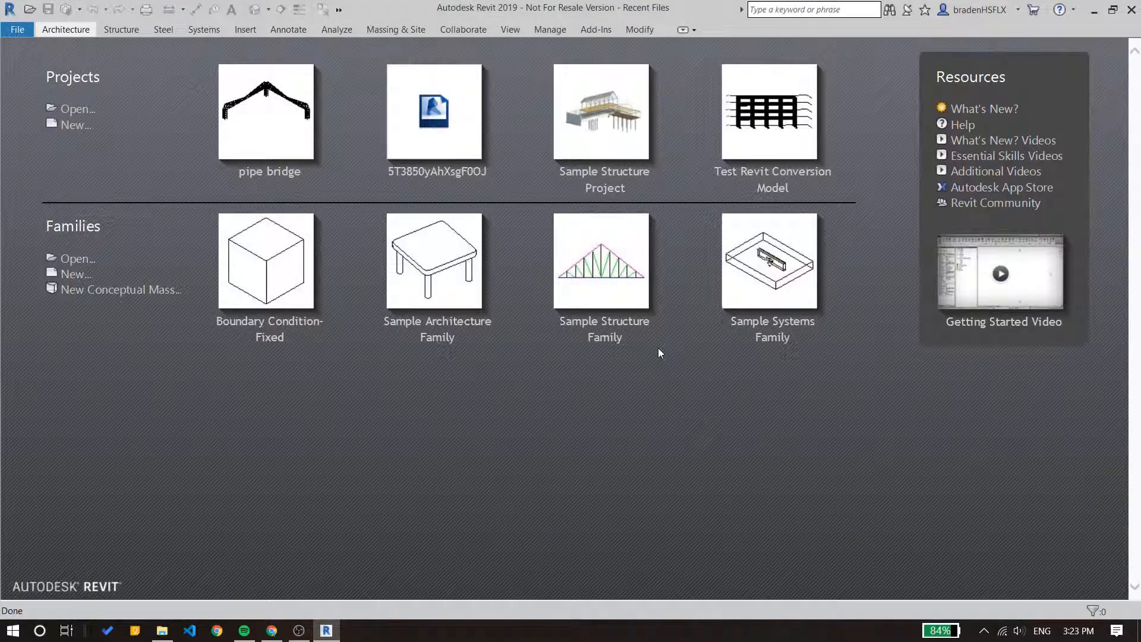
mouse_move(604, 113)
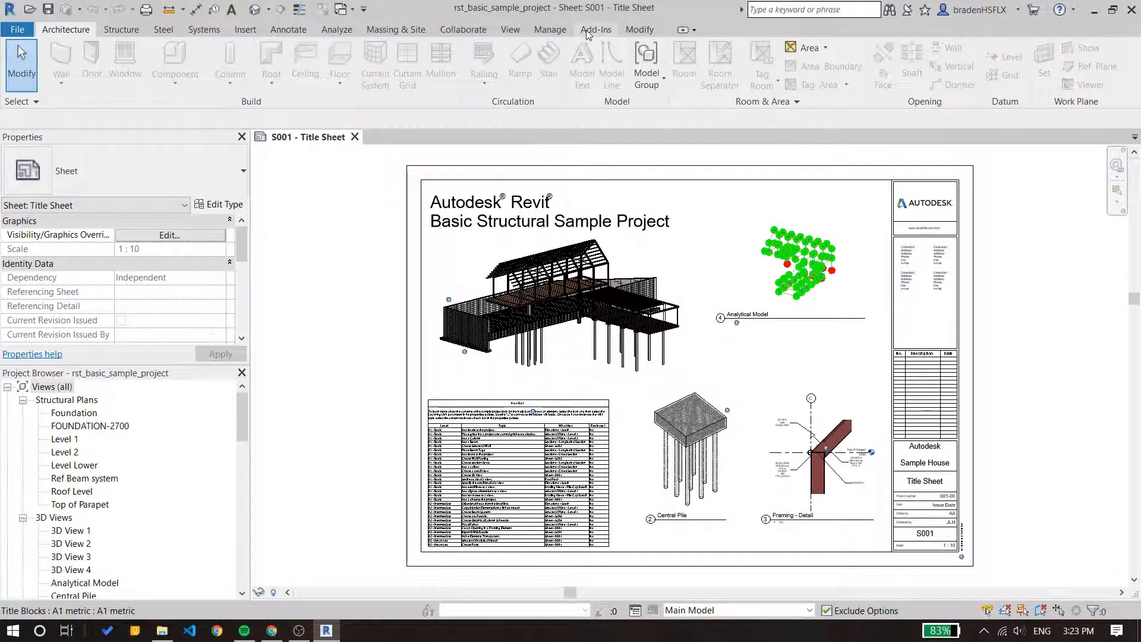
- Show the SkyCiv add-in commands and open a default 3D view of the sample structure
left_click(595, 28)
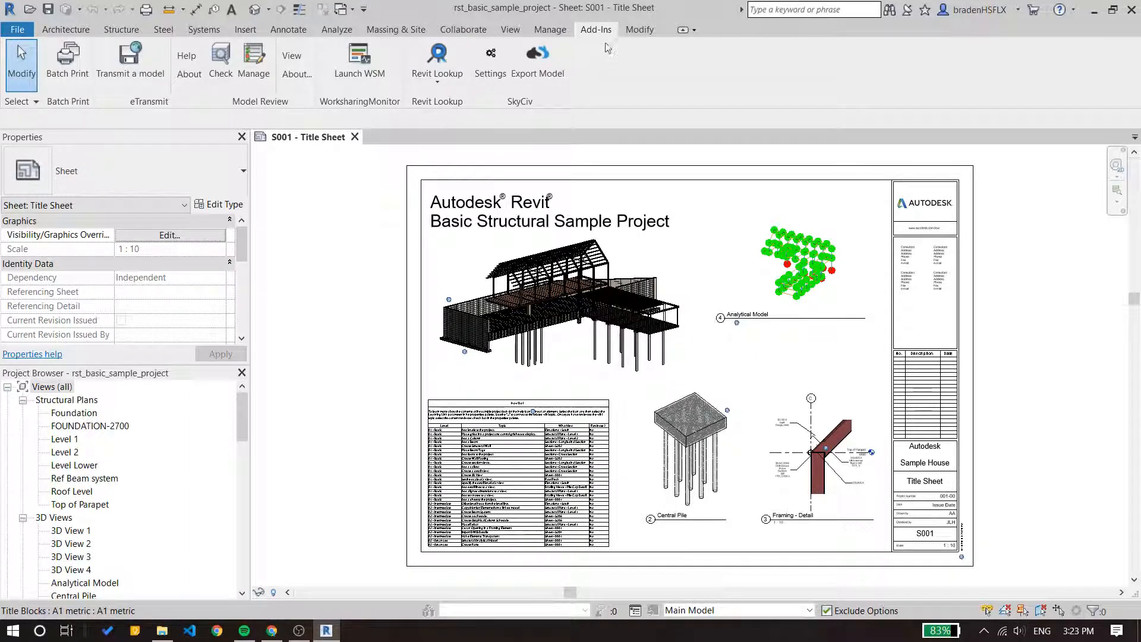
scroll("down", 3)
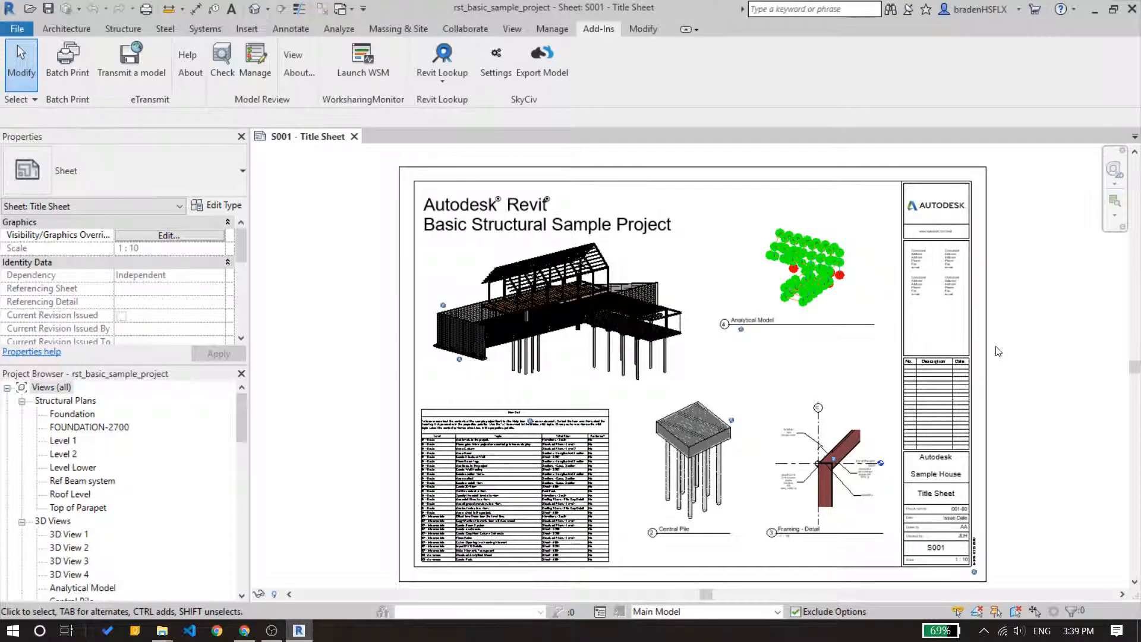
left_click(640, 172)
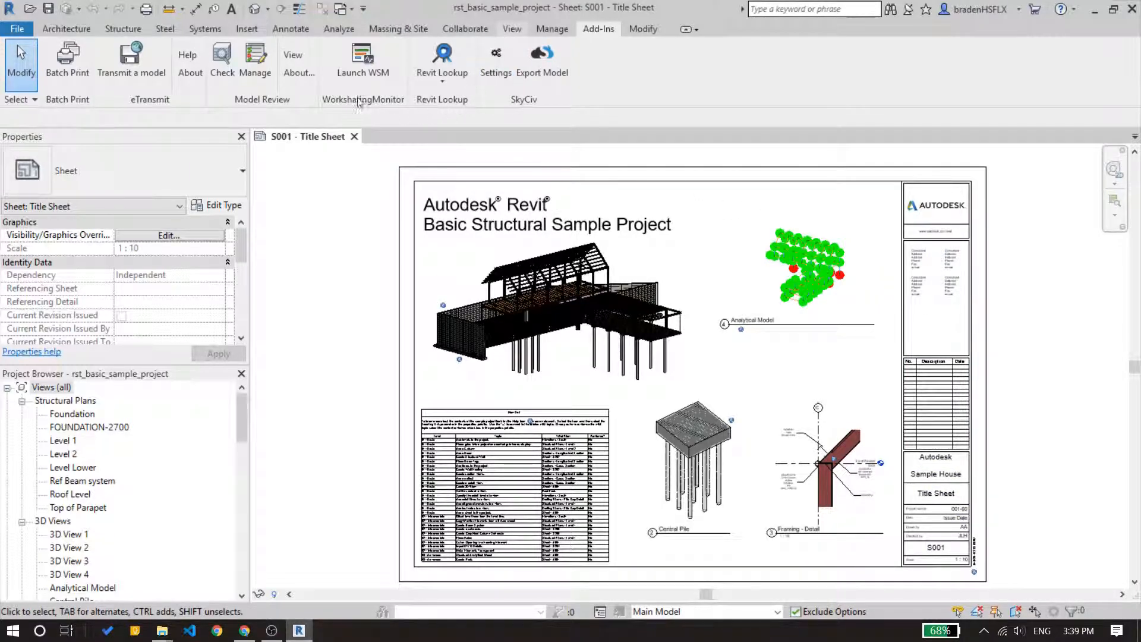
left_click(511, 28)
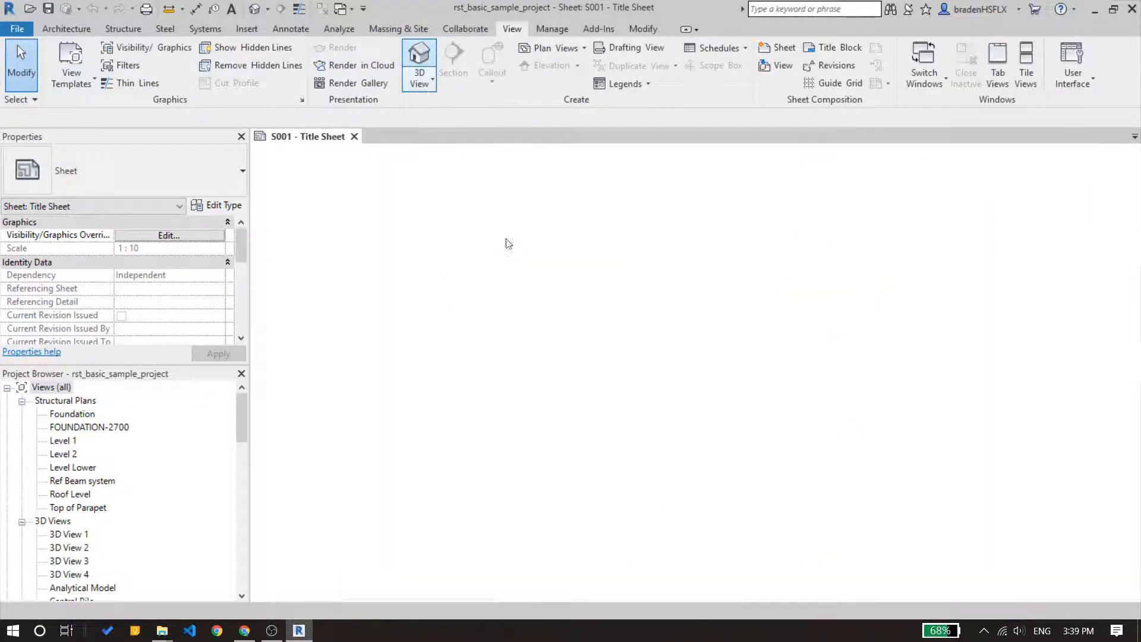
left_click(419, 64)
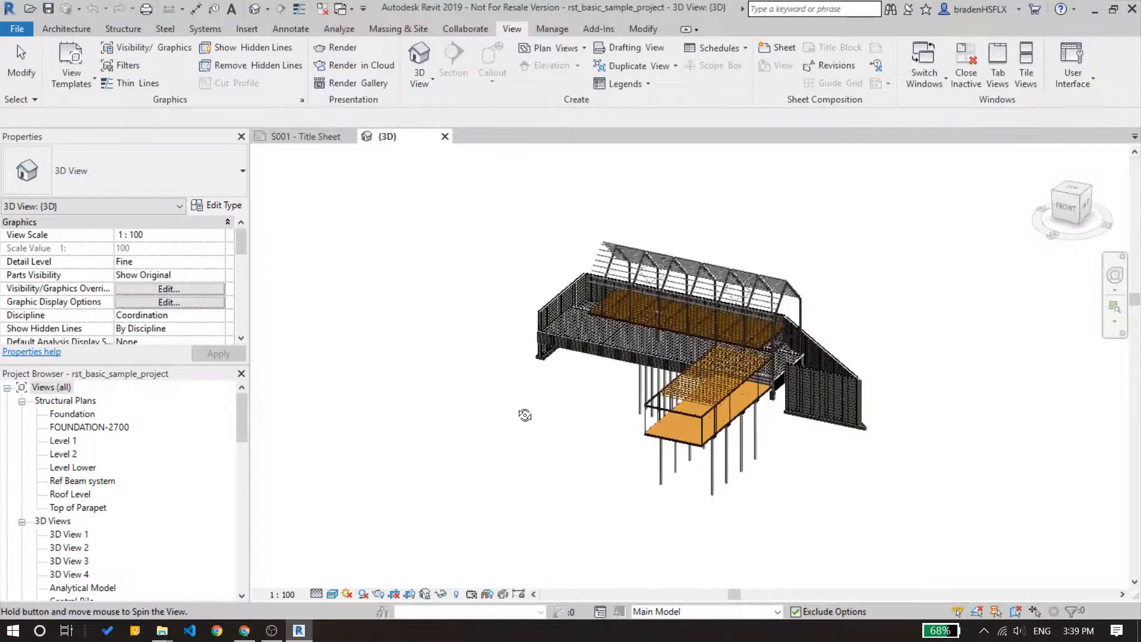
left_click(598, 28)
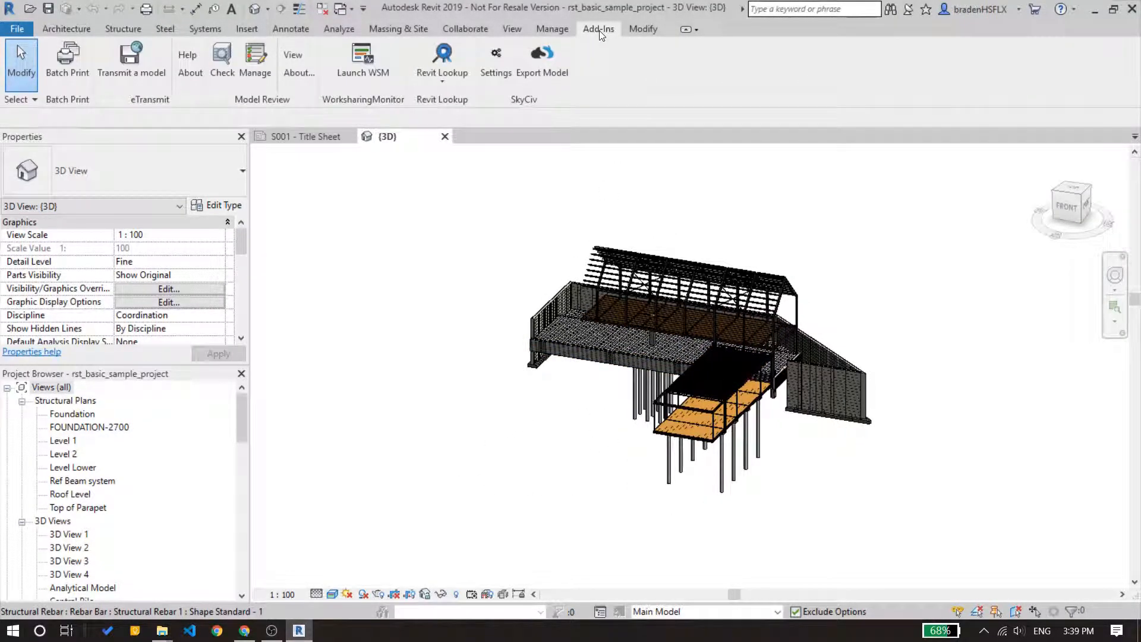
- Open the SkyCiv Model Importer Settings and follow the link to get the account's API key
left_click(495, 60)
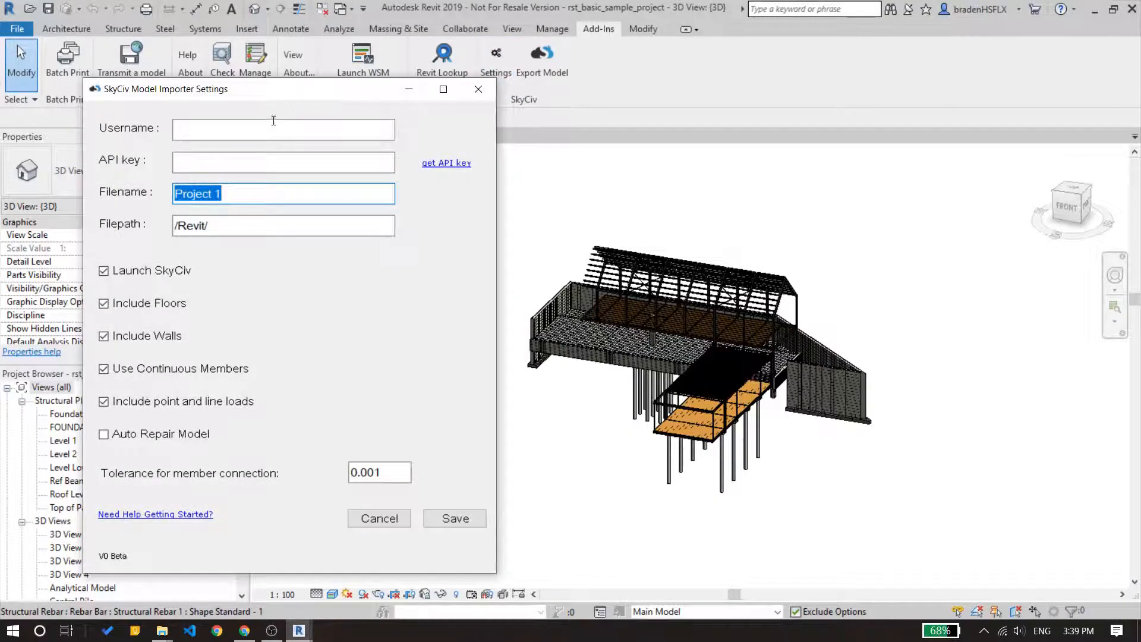
left_click(283, 162)
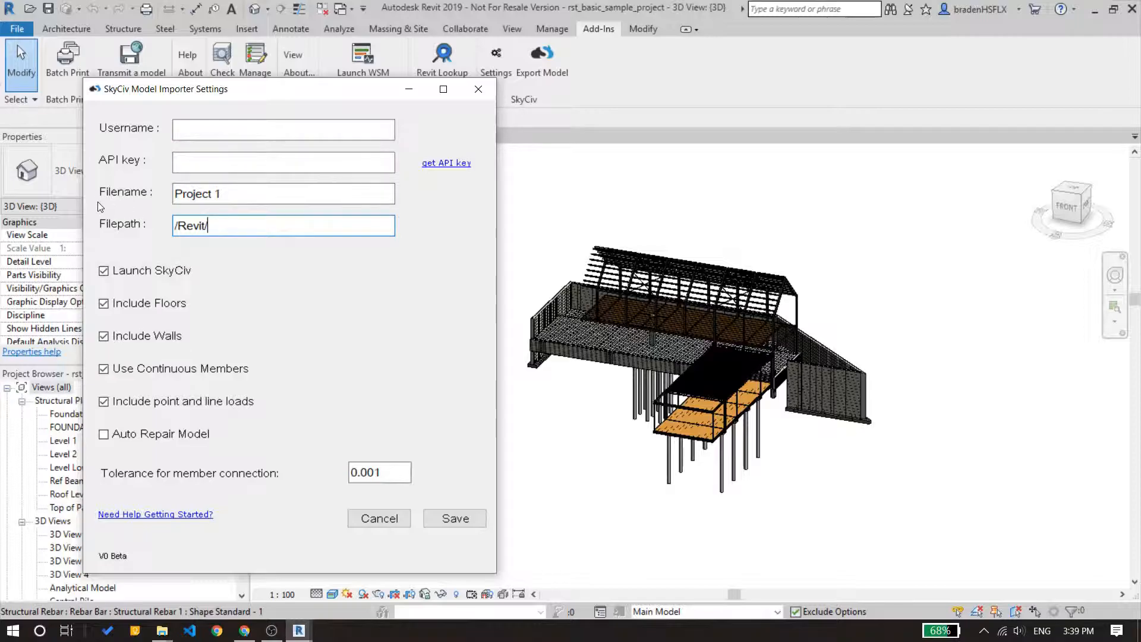
mouse_move(849, 367)
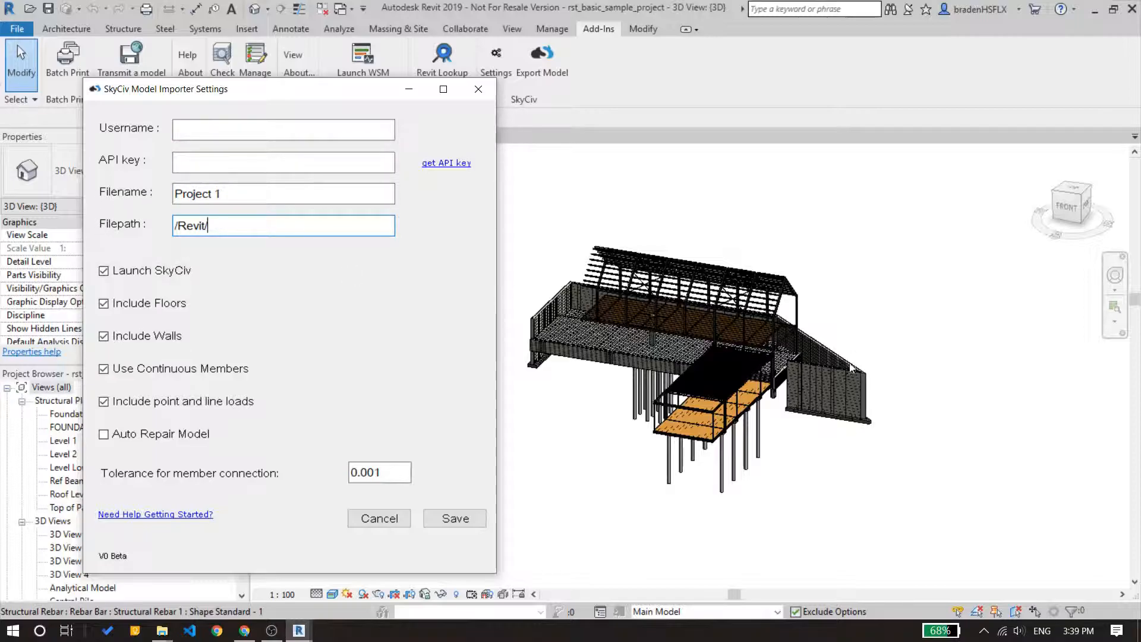
mouse_move(297, 277)
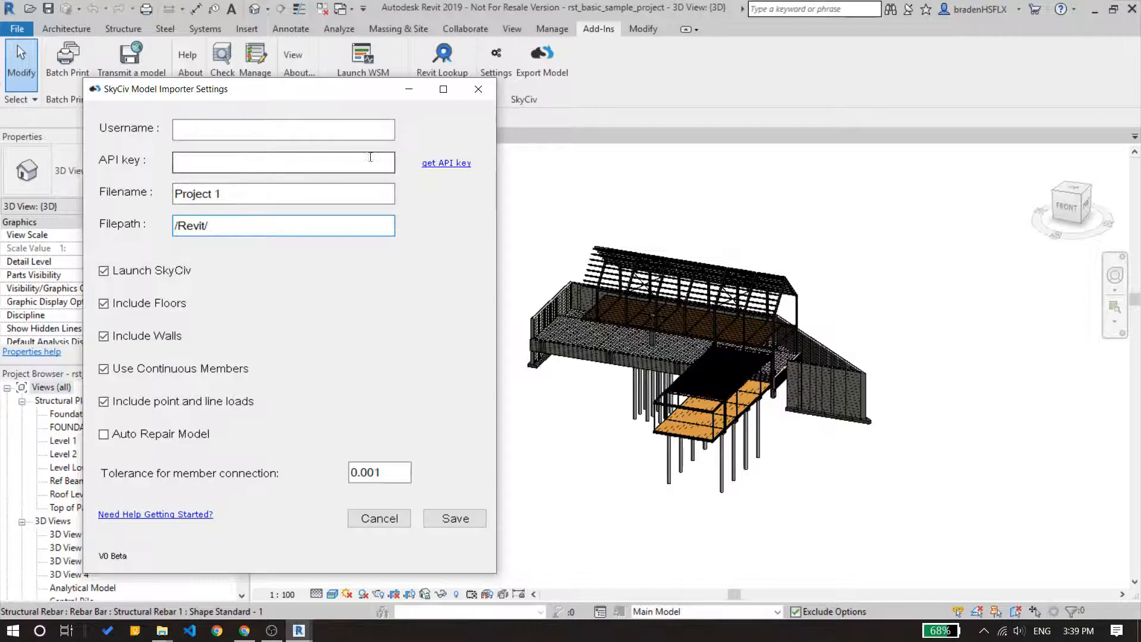
mouse_move(456, 170)
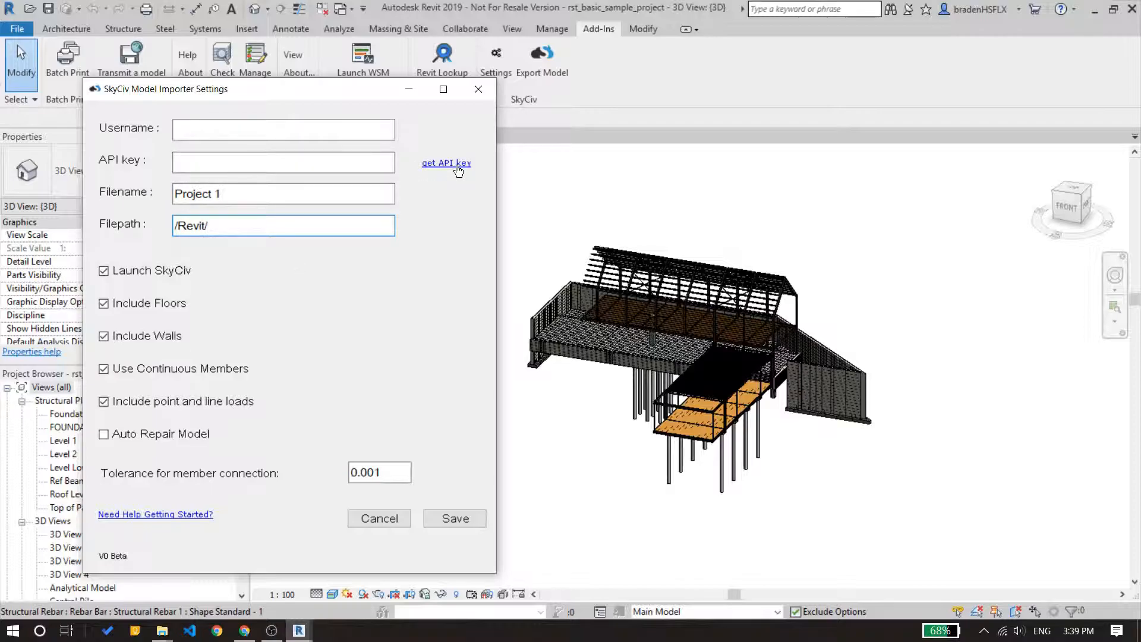
left_click(446, 163)
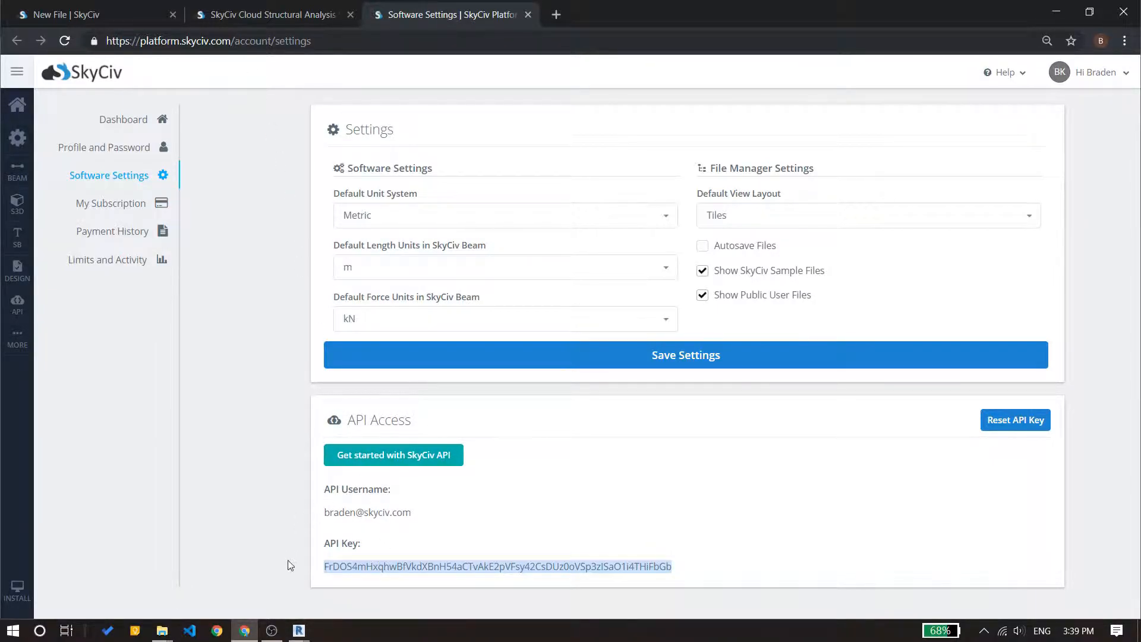
- Enter the username and API key in the importer settings and save them
left_click(297, 629)
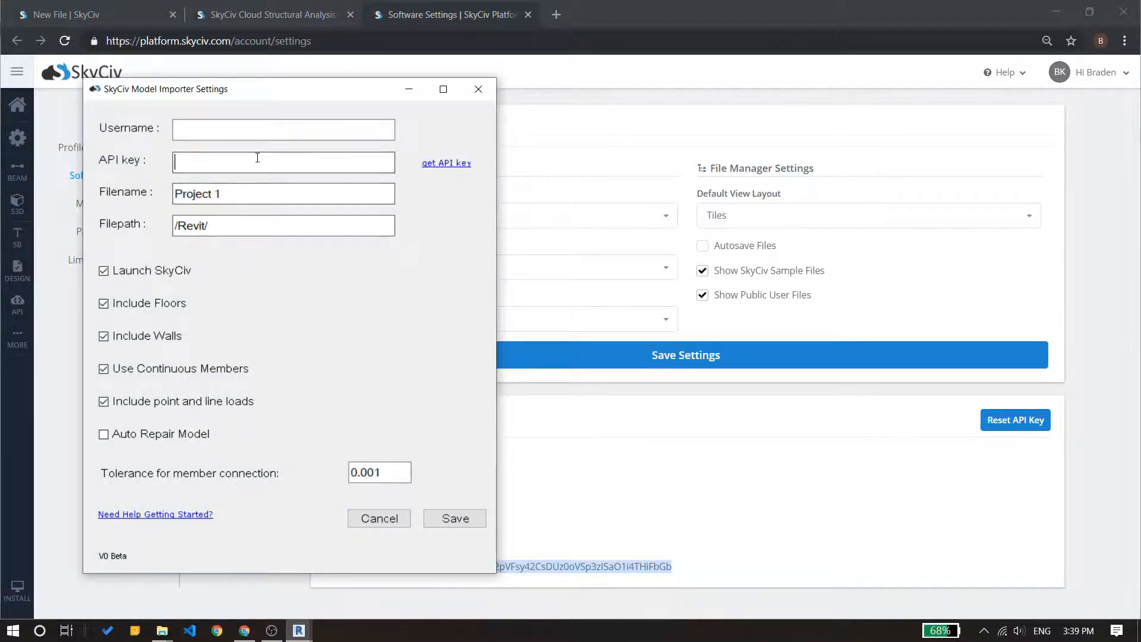
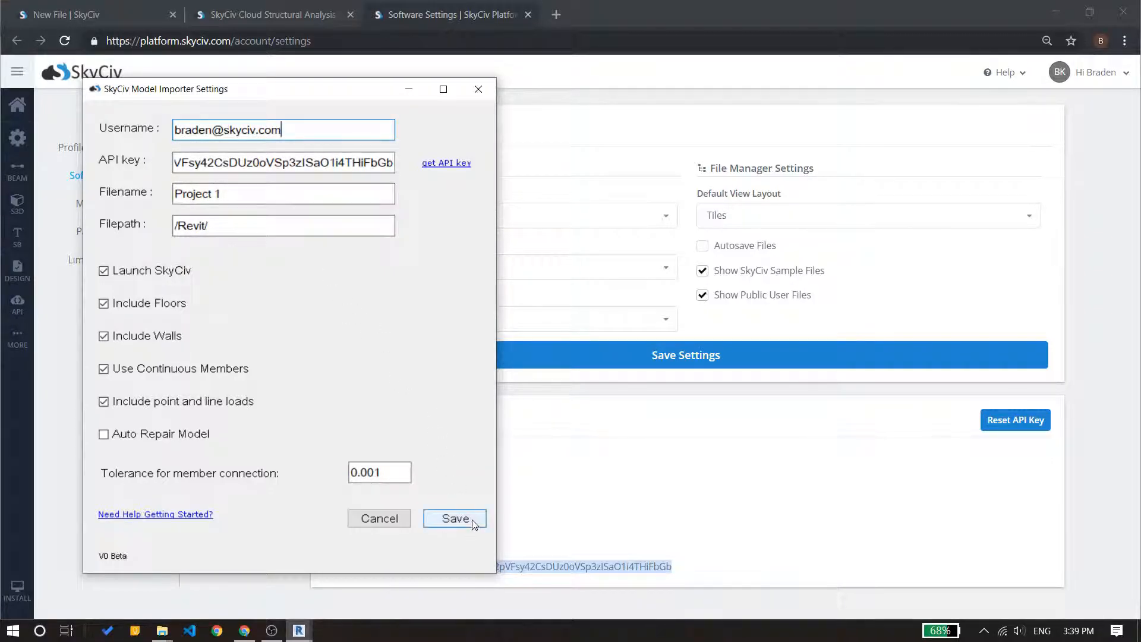
left_click(454, 518)
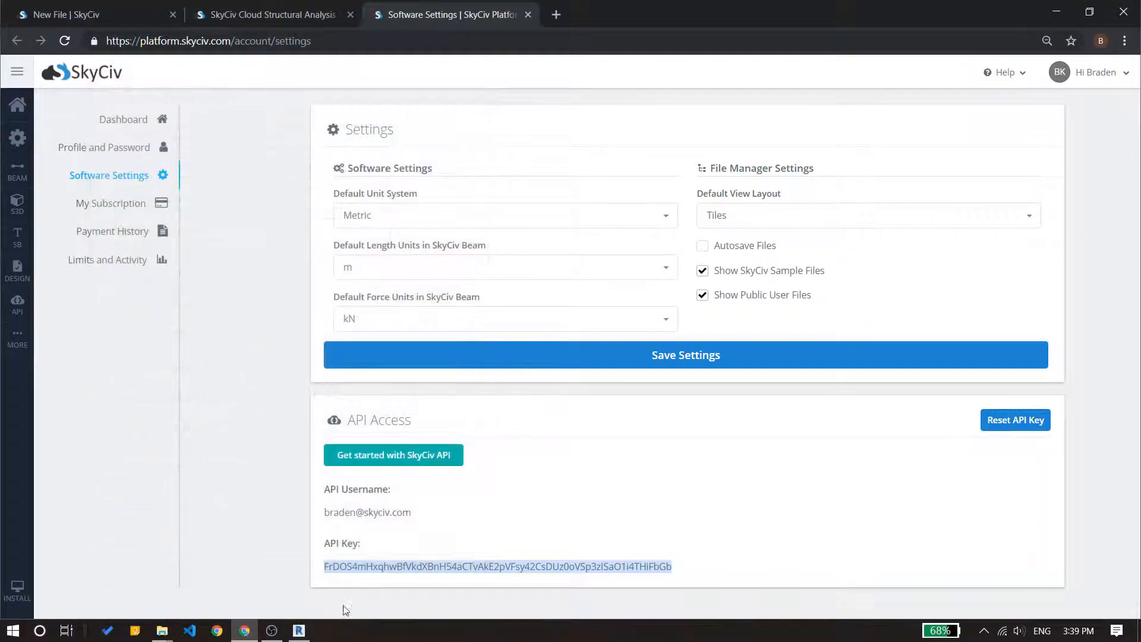
left_click(297, 629)
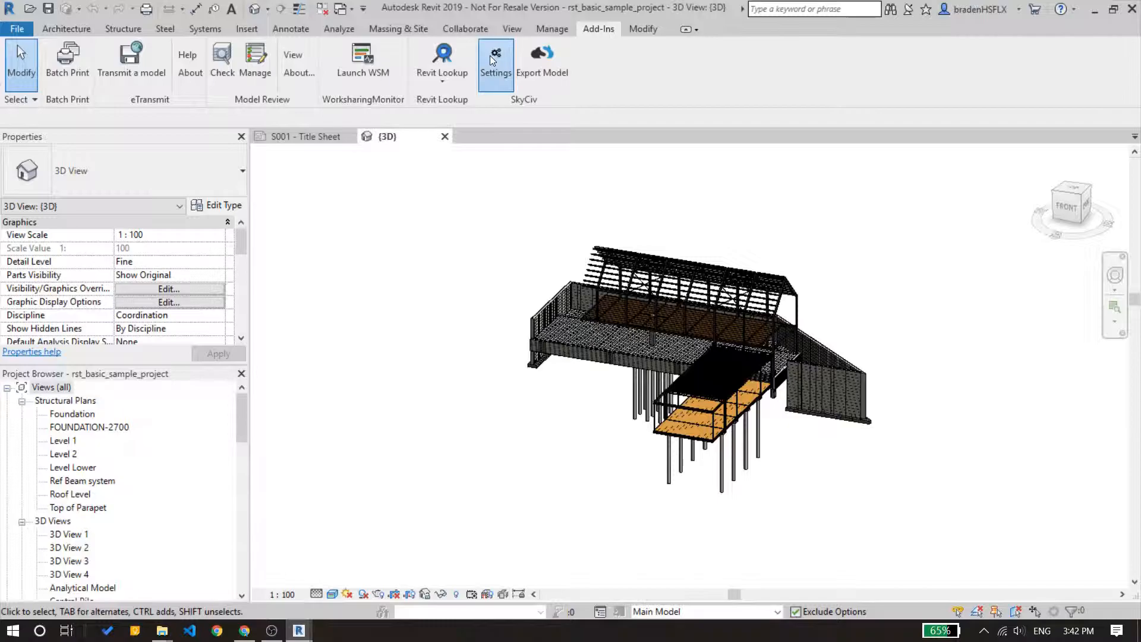
- Review the saved importer settings and close the dialog
left_click(494, 59)
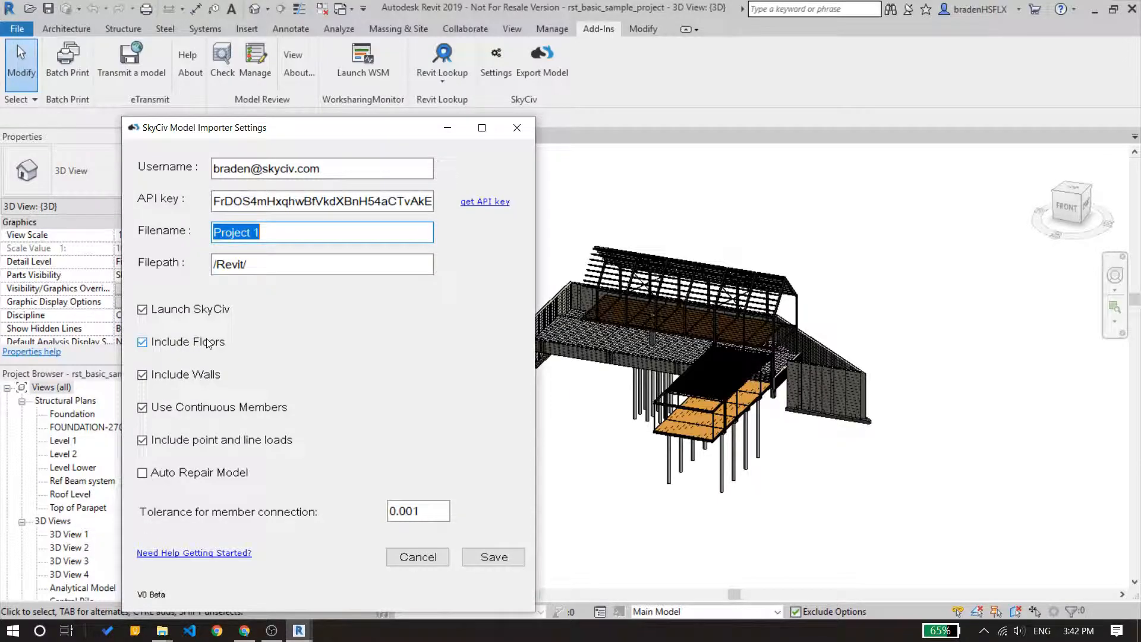
mouse_move(205, 414)
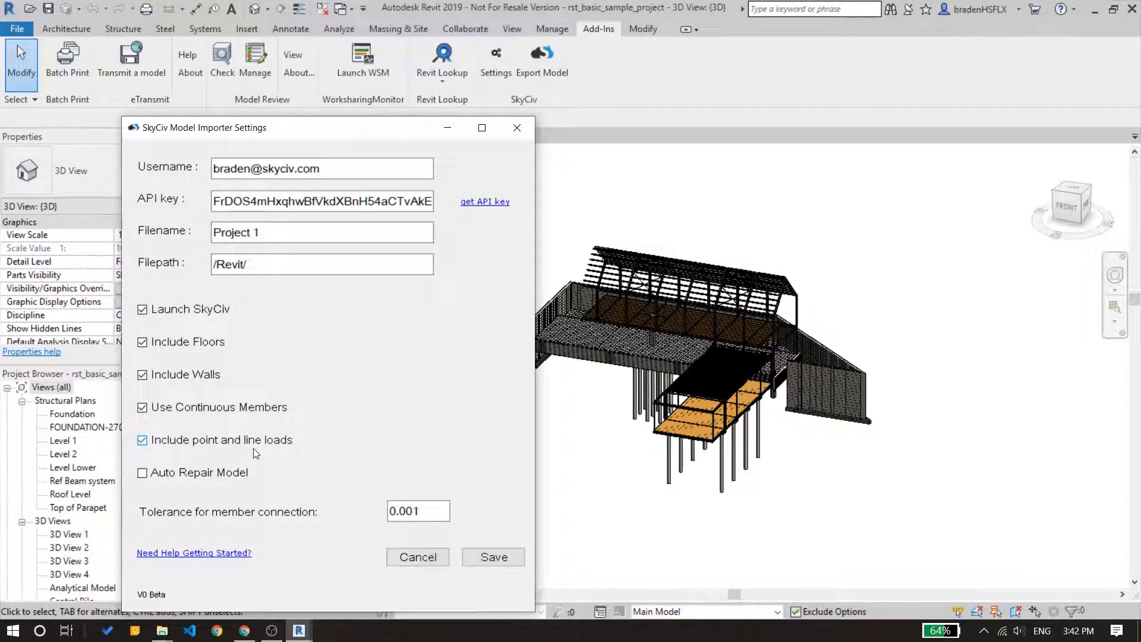
mouse_move(172, 479)
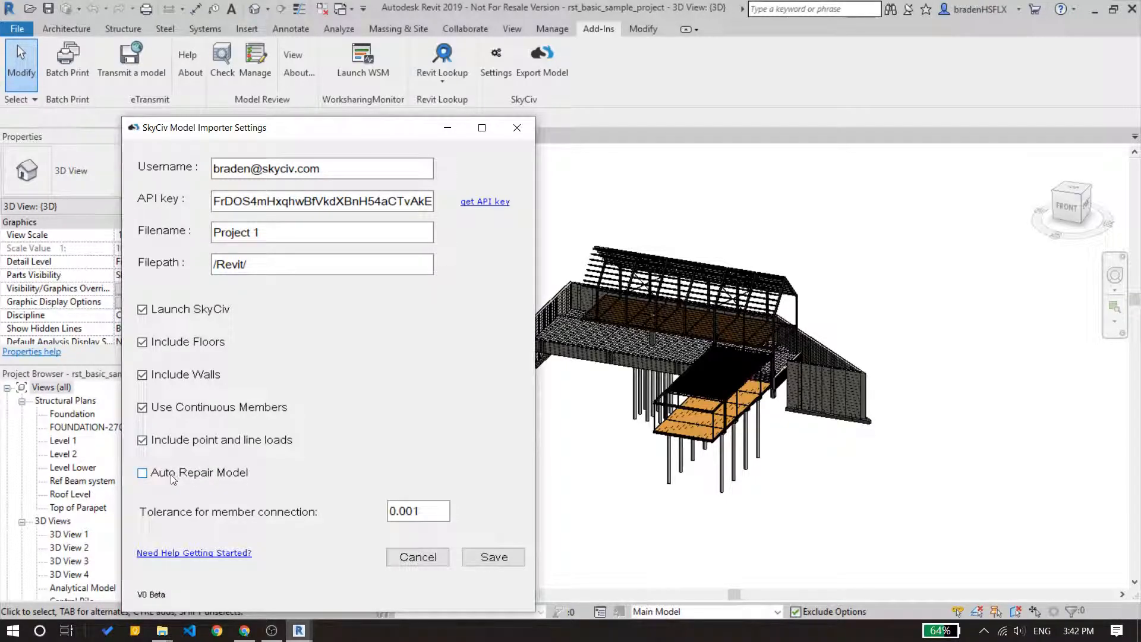
mouse_move(295, 474)
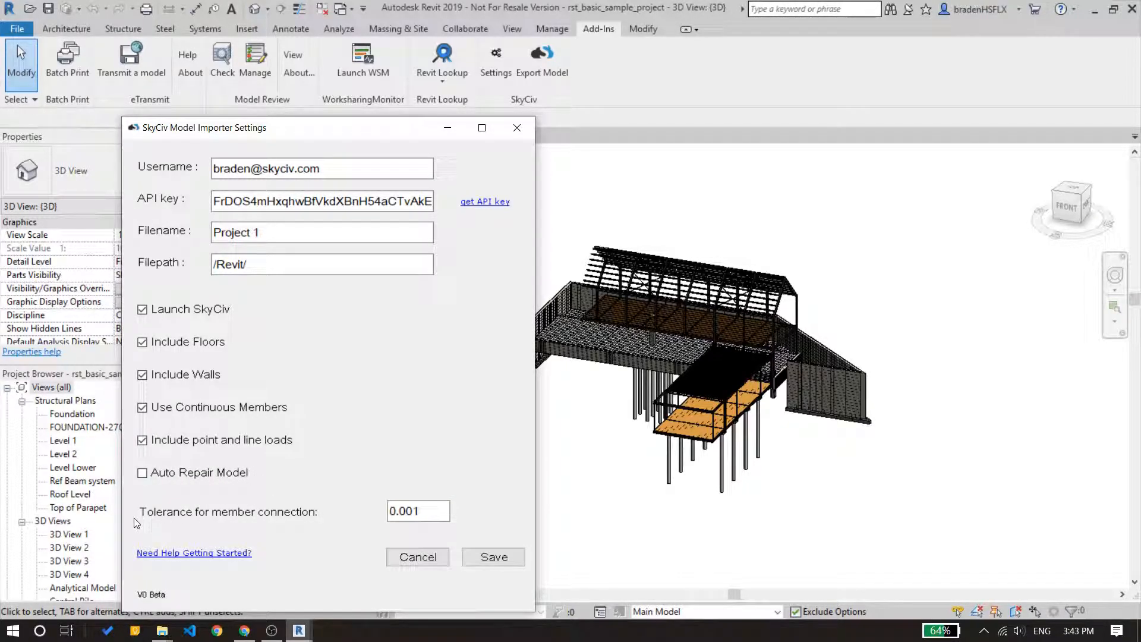
left_click(417, 511)
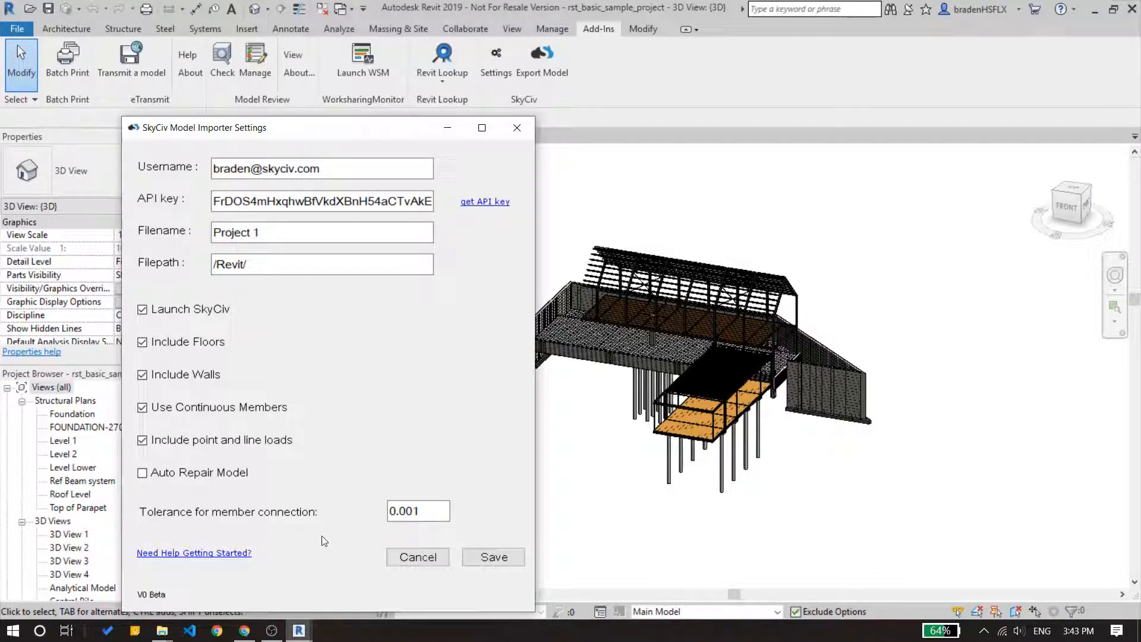
mouse_move(196, 556)
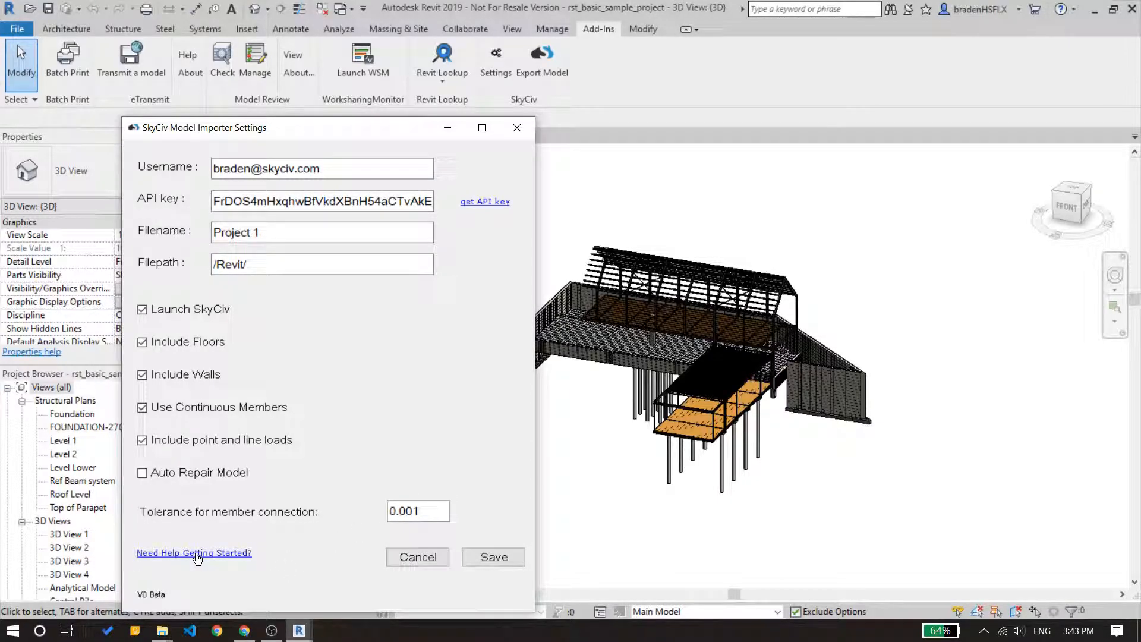
mouse_move(332, 544)
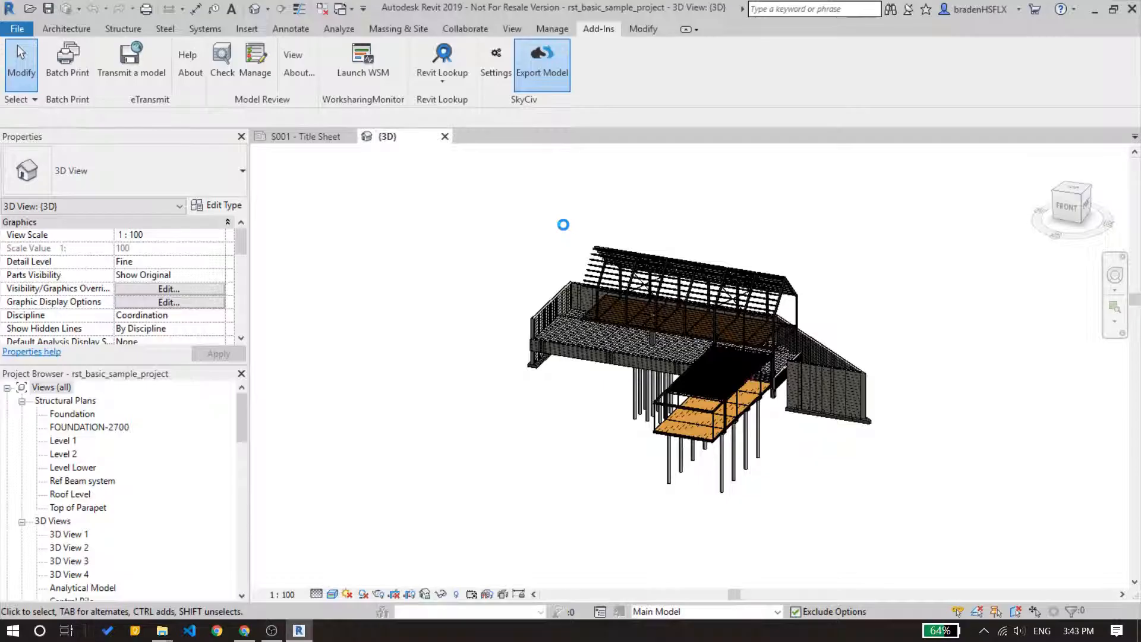
- Export the sample building to SkyCiv so it loads as Project 1 in Structural 3D
left_click(542, 64)
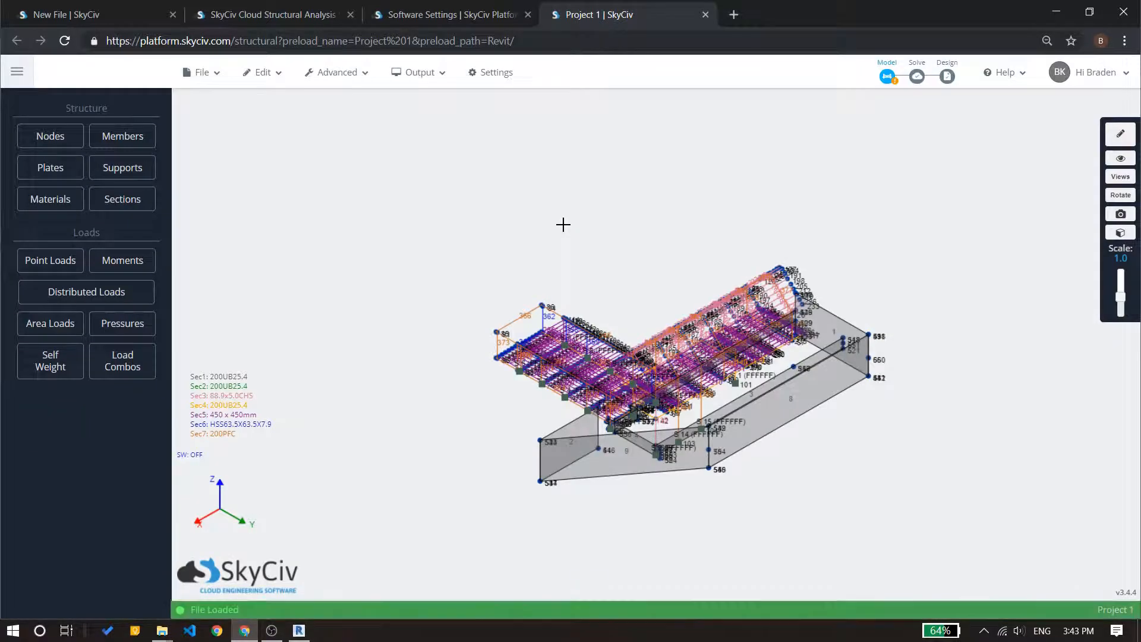
mouse_move(341, 400)
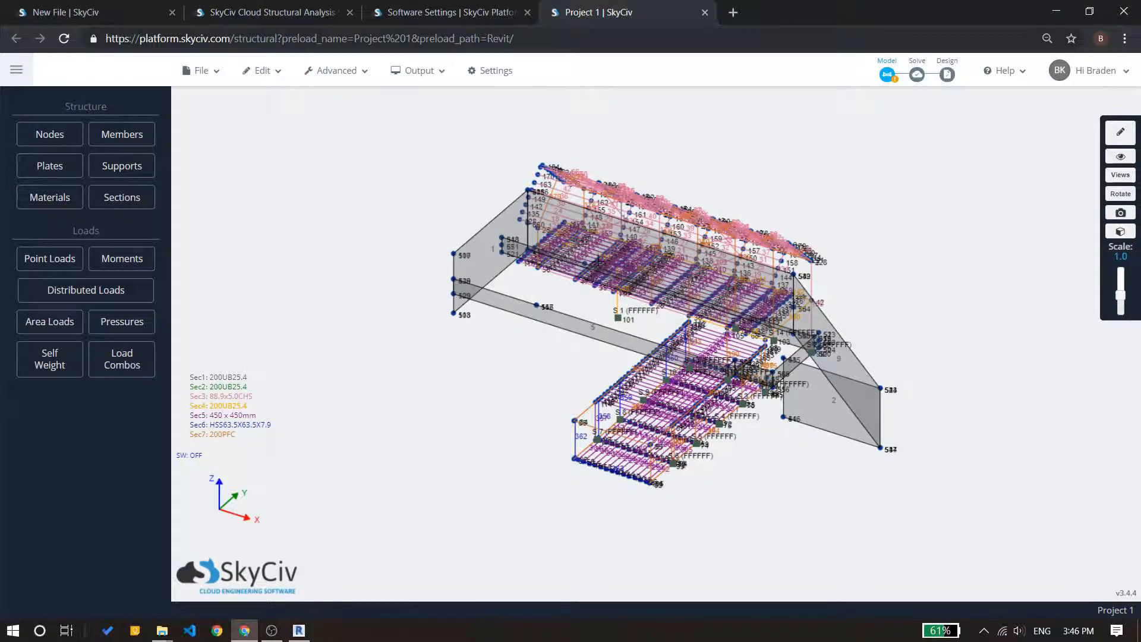
- Import the pipe bridge RVT file from Downloads into Structural 3D
left_click(202, 70)
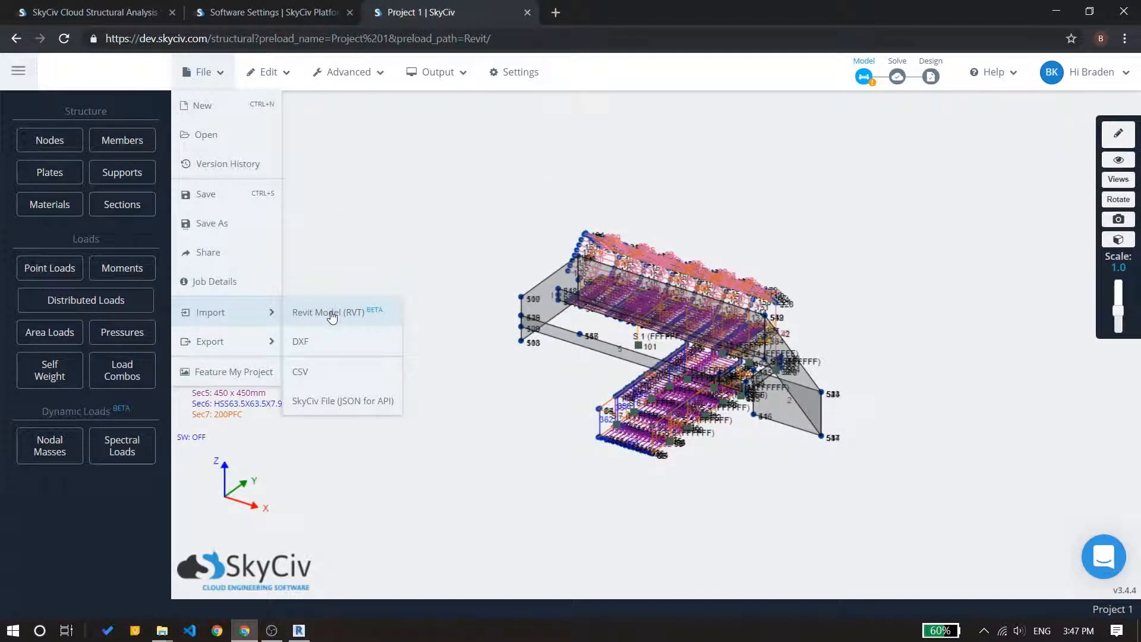
left_click(328, 312)
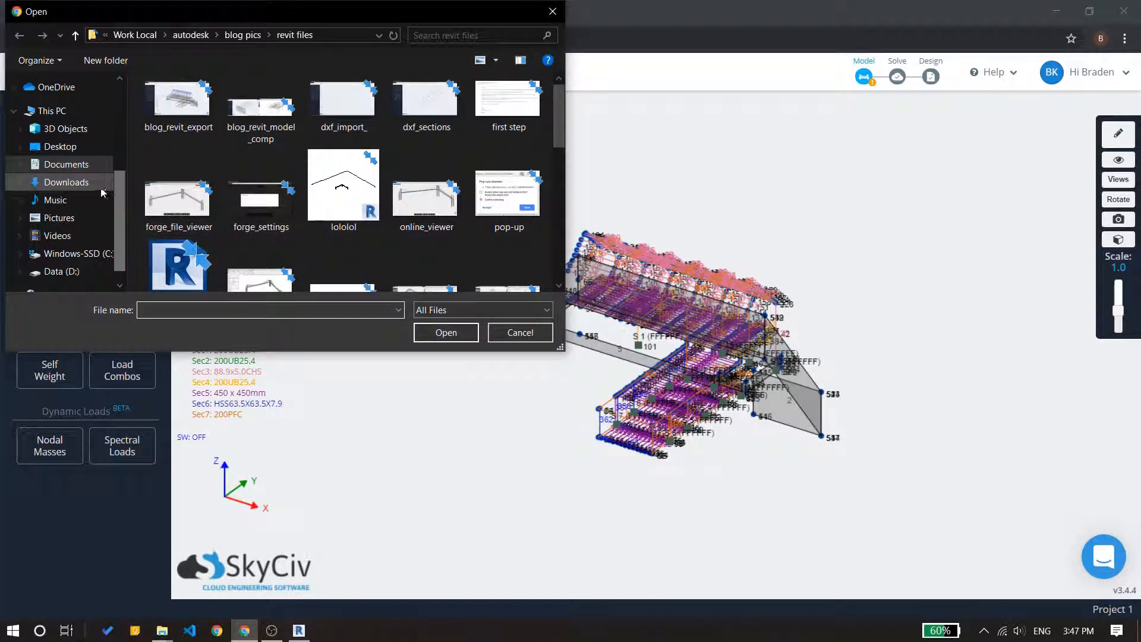
left_click(66, 182)
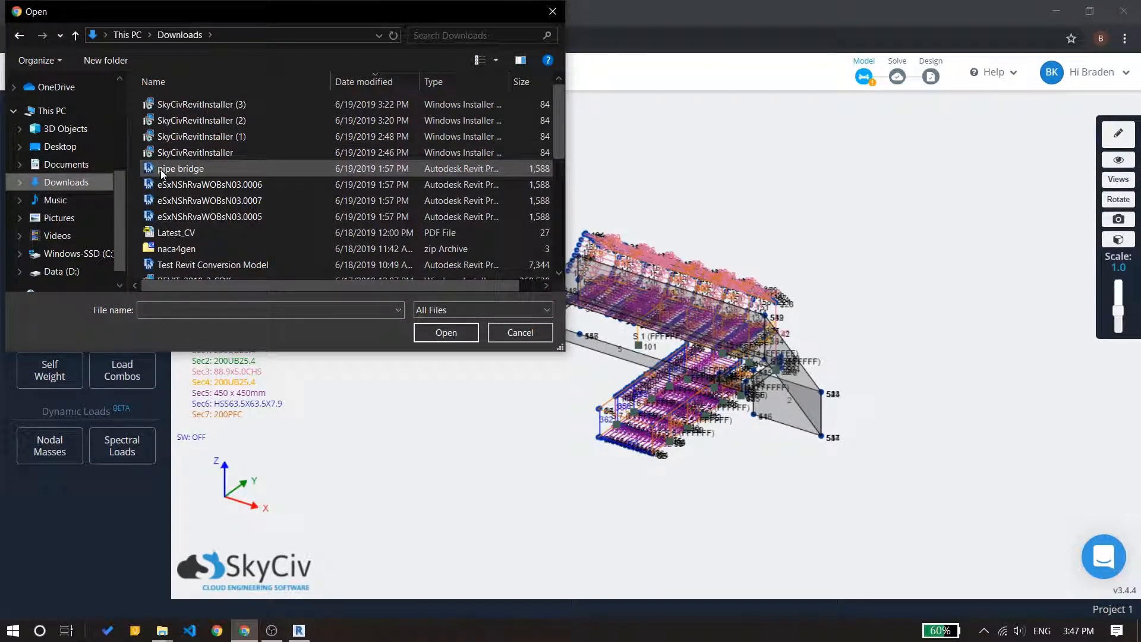
left_click(445, 331)
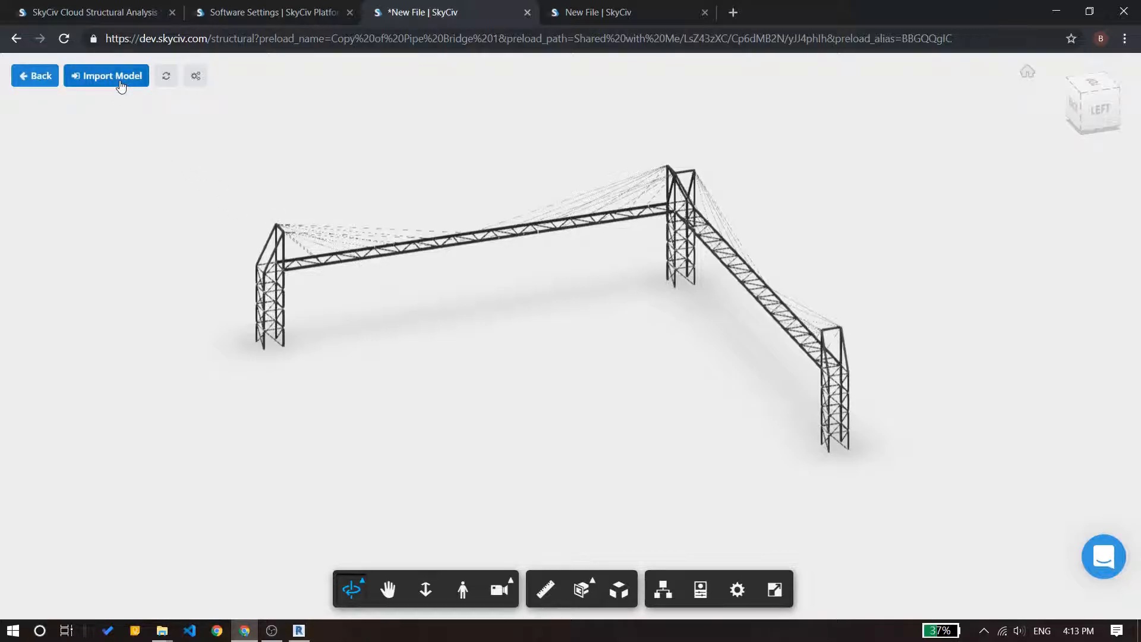
left_click(106, 76)
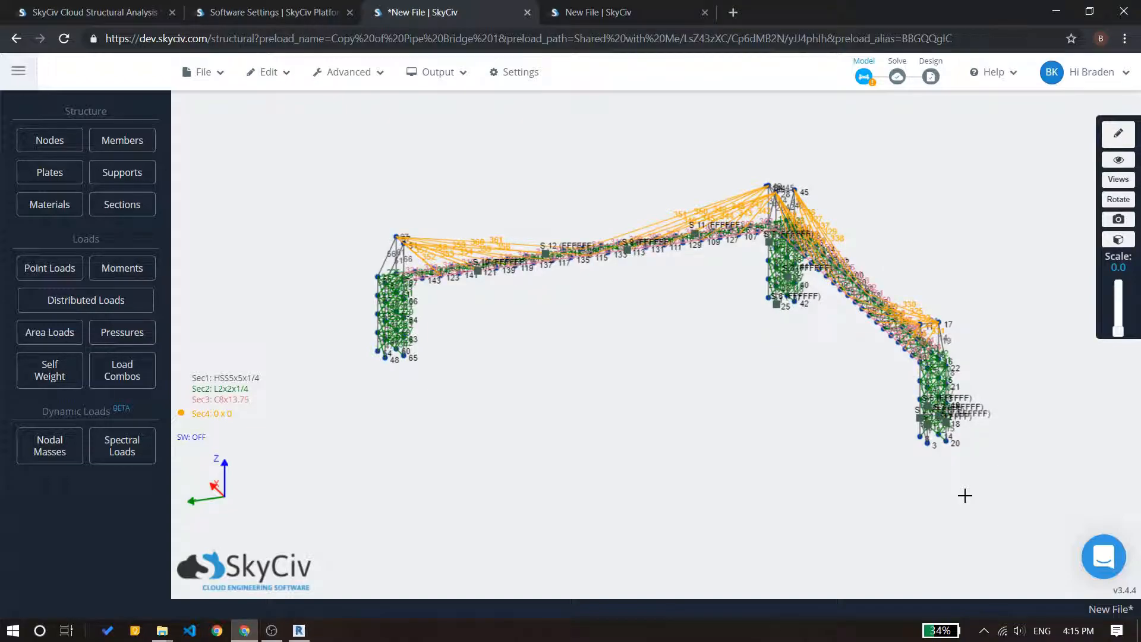
- Export the bridge as a Revit (RVT) model and open the downloaded file
left_click(203, 71)
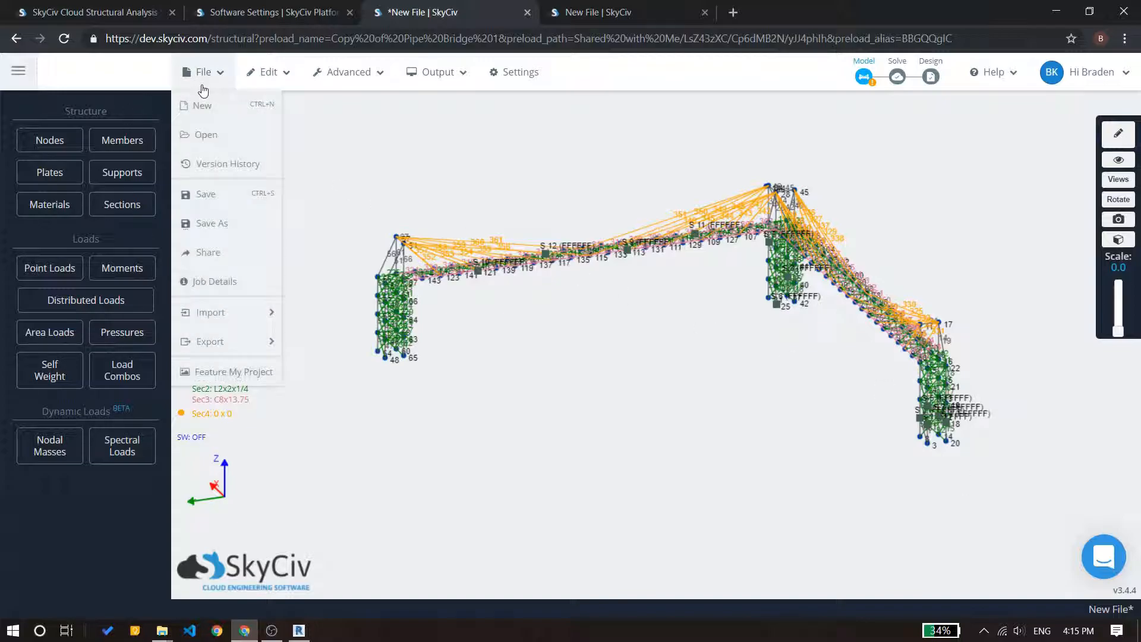
left_click(210, 341)
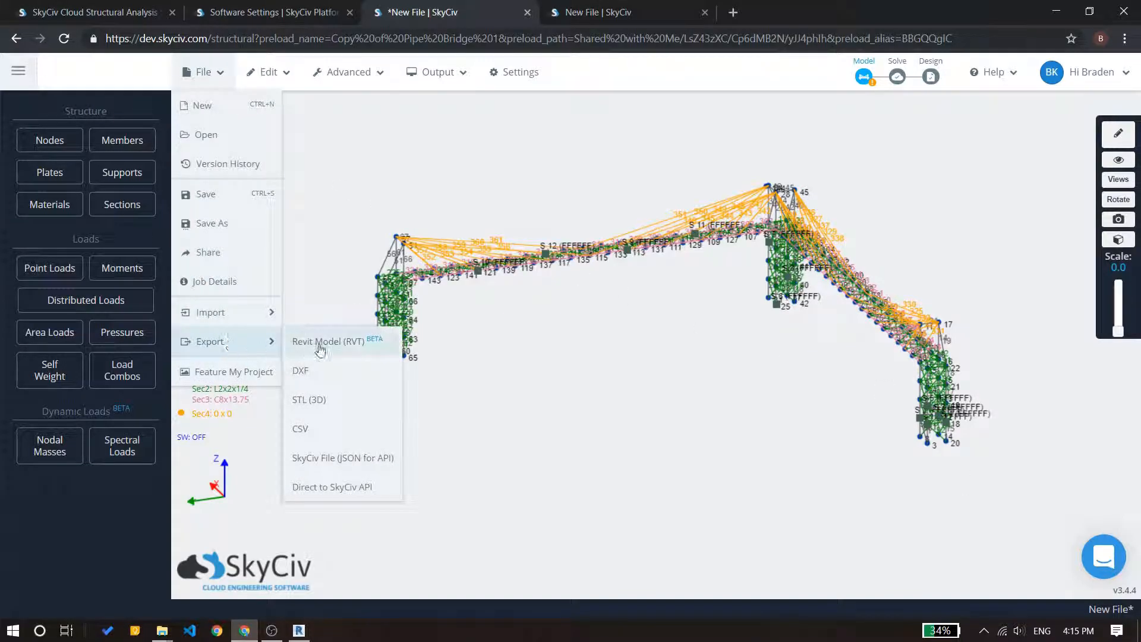
left_click(328, 341)
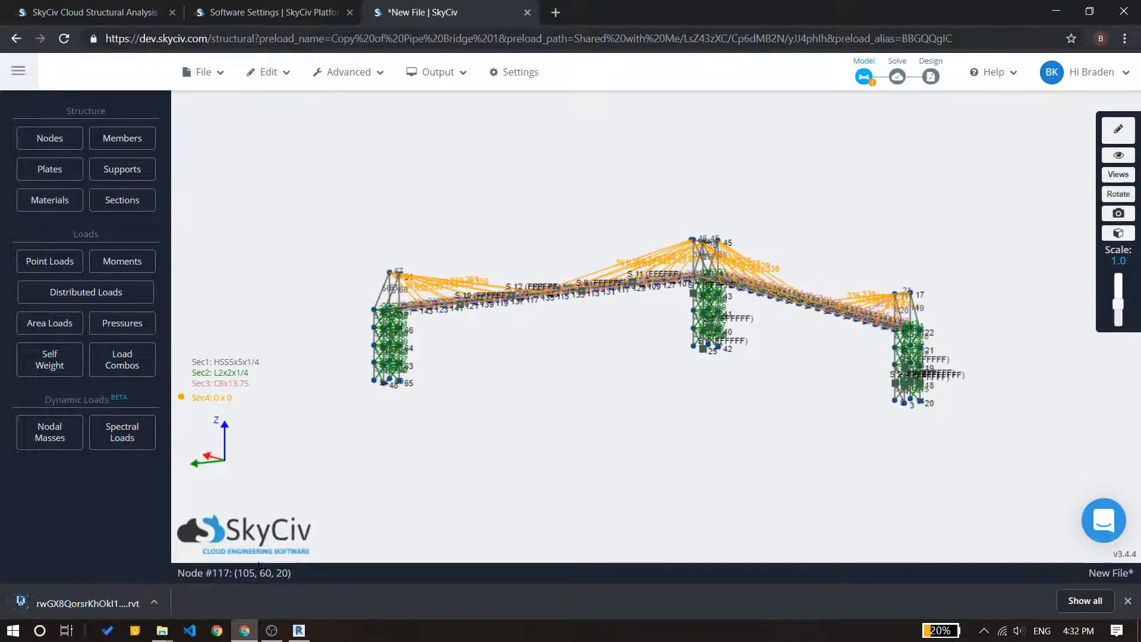
left_click(162, 629)
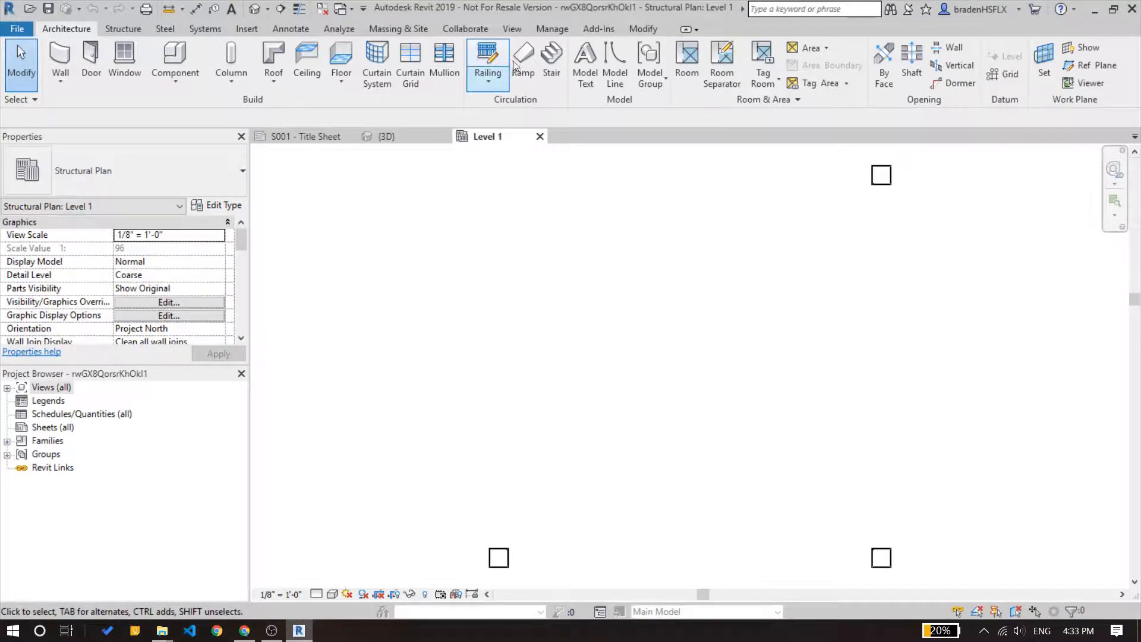
- Display the exported pipe bridge in a default 3D view in Revit
left_click(511, 28)
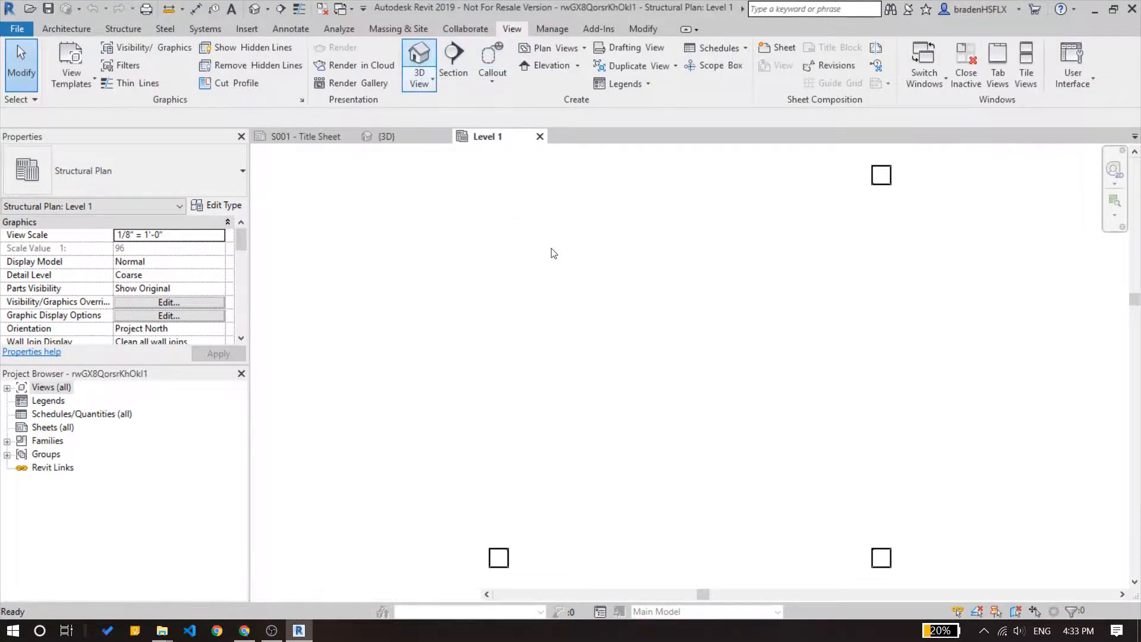
left_click(419, 57)
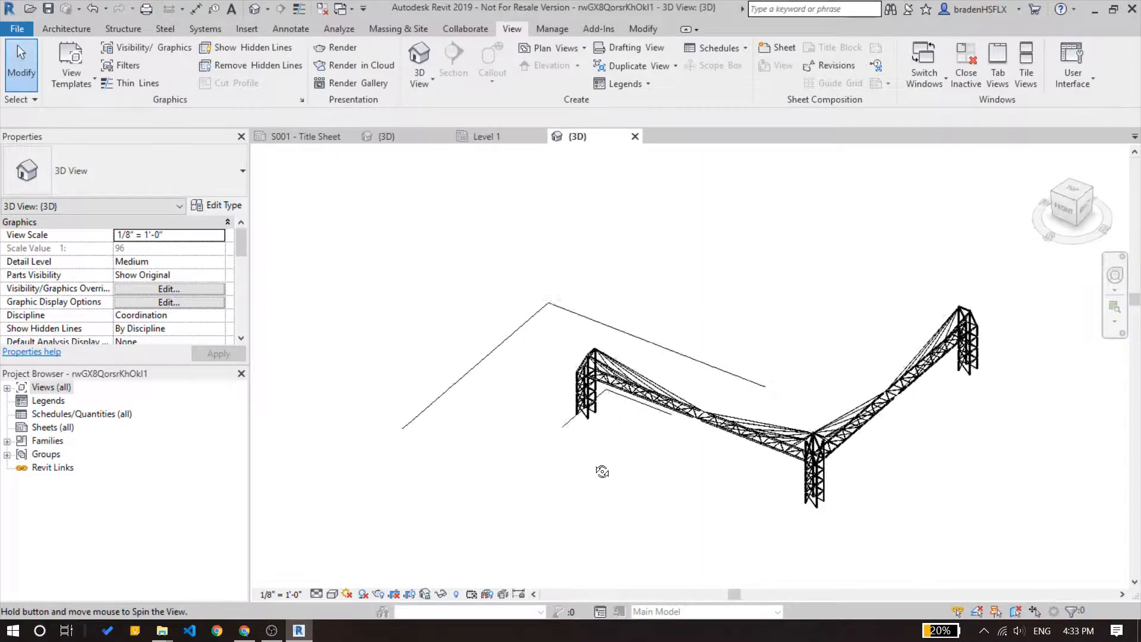